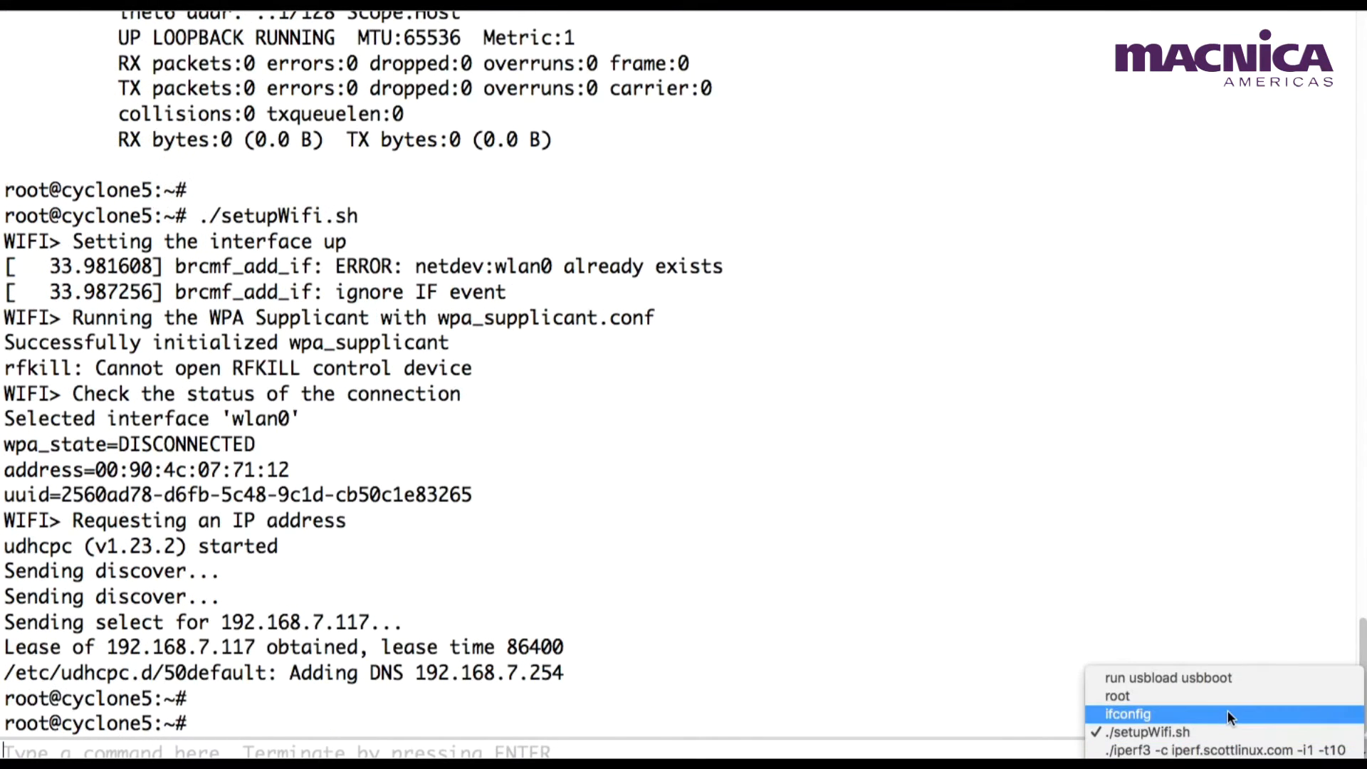
- Rerun ifconfig to confirm wlan0 at 192.168.7.117, then recall the iperf3 test command
{"action": "left_click", "coordinate": [1128, 714]}
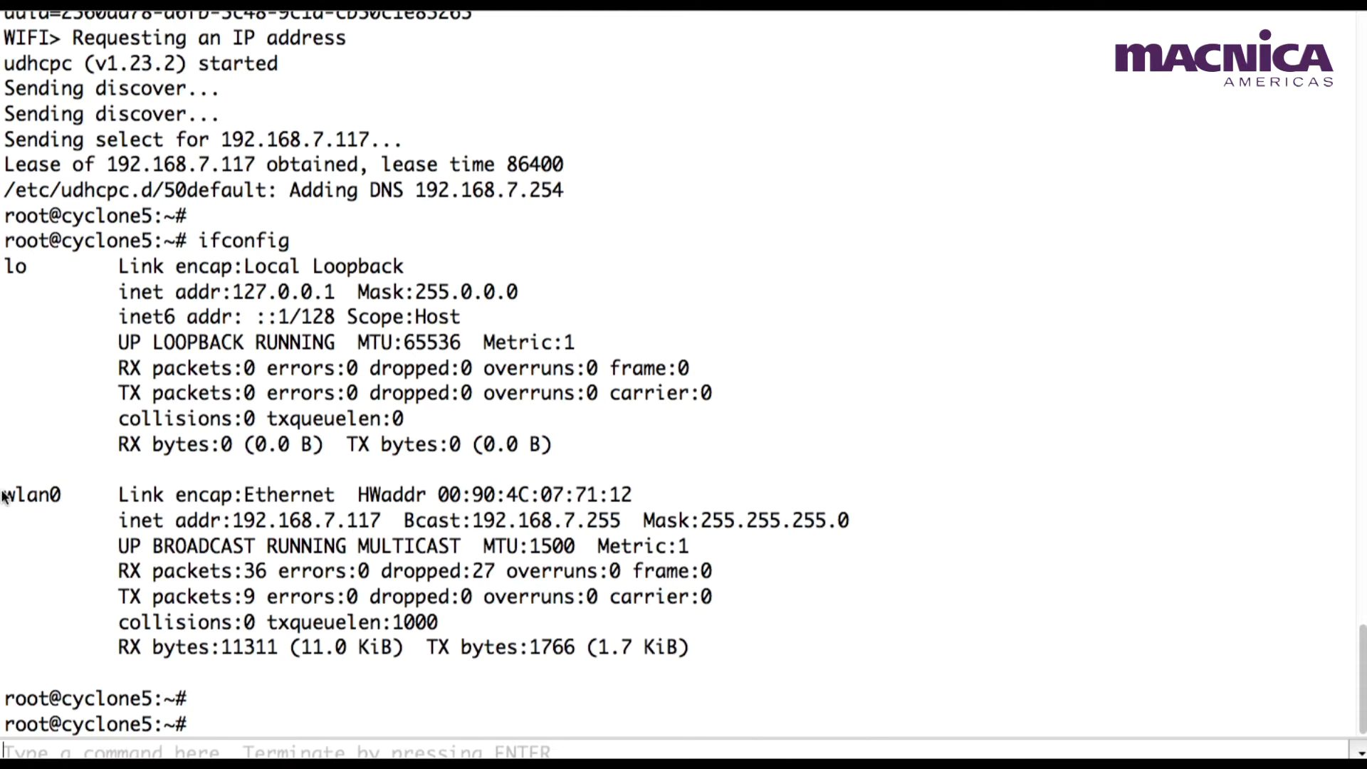
{"action": "left_click_drag", "start_coordinate": [9, 494], "coordinate": [702, 646]}
{"action": "type", "text": "./iperf3 -c iperf.scottlinux.com -i1 -t10"}
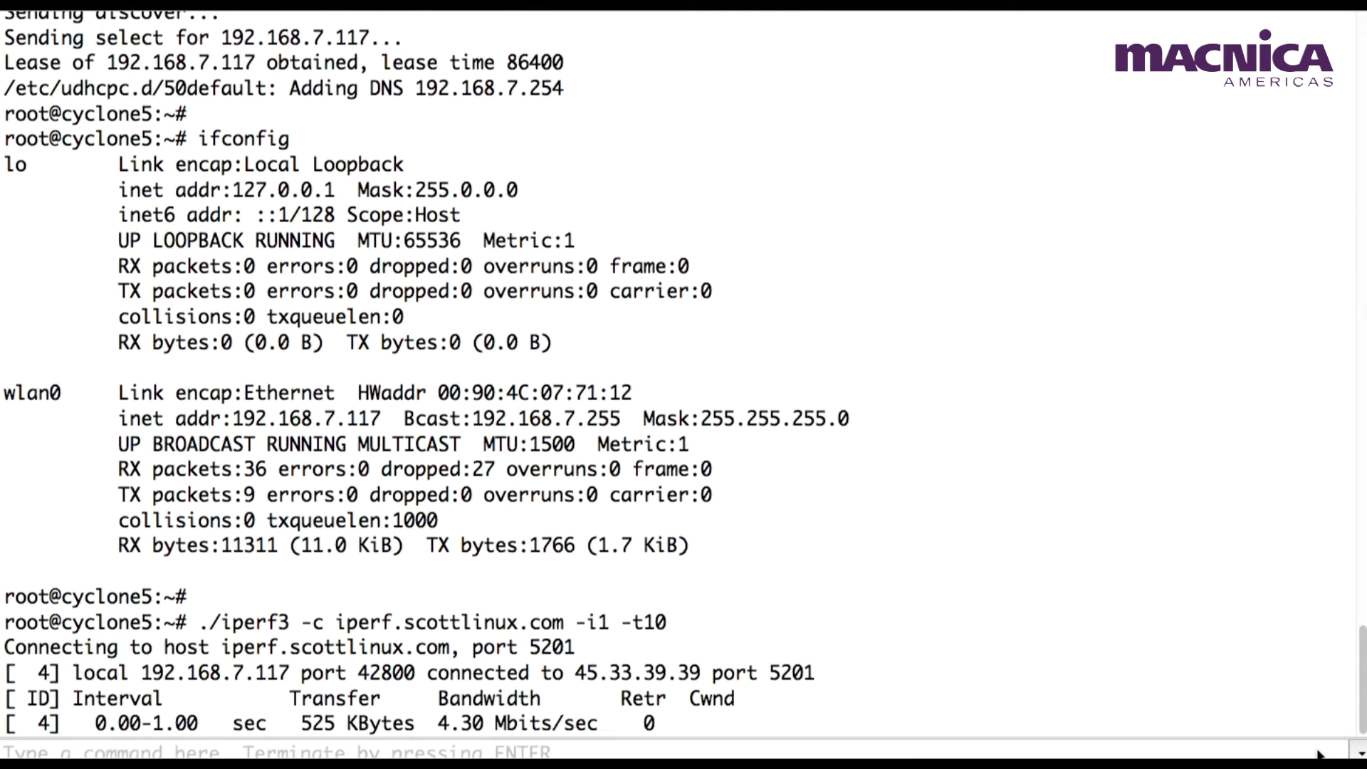
- Scroll through the iperf3 per-second results reporting about 4.3–4.75 Mbits/sec
{"action": "scroll", "scroll_direction": "down", "scroll_amount": 3}
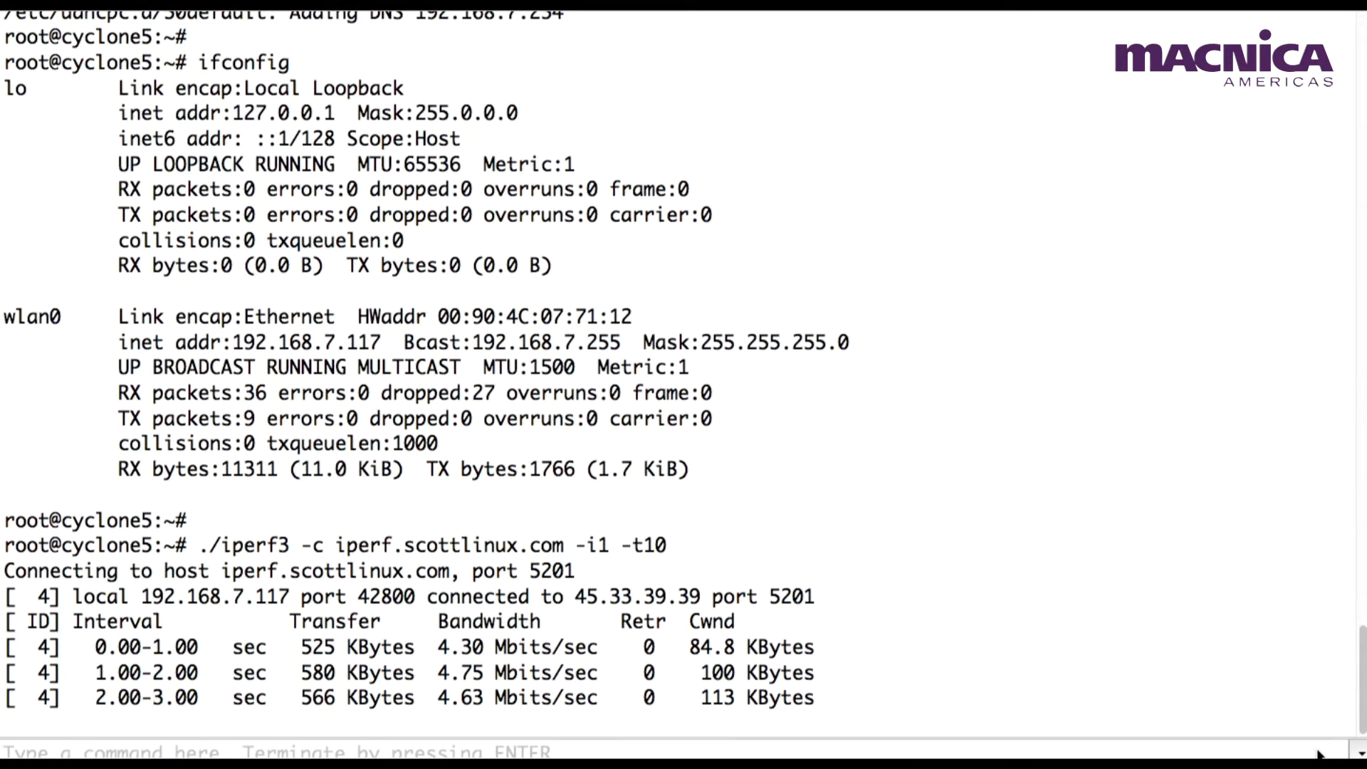
{"action": "scroll", "scroll_direction": "down", "scroll_amount": 3}
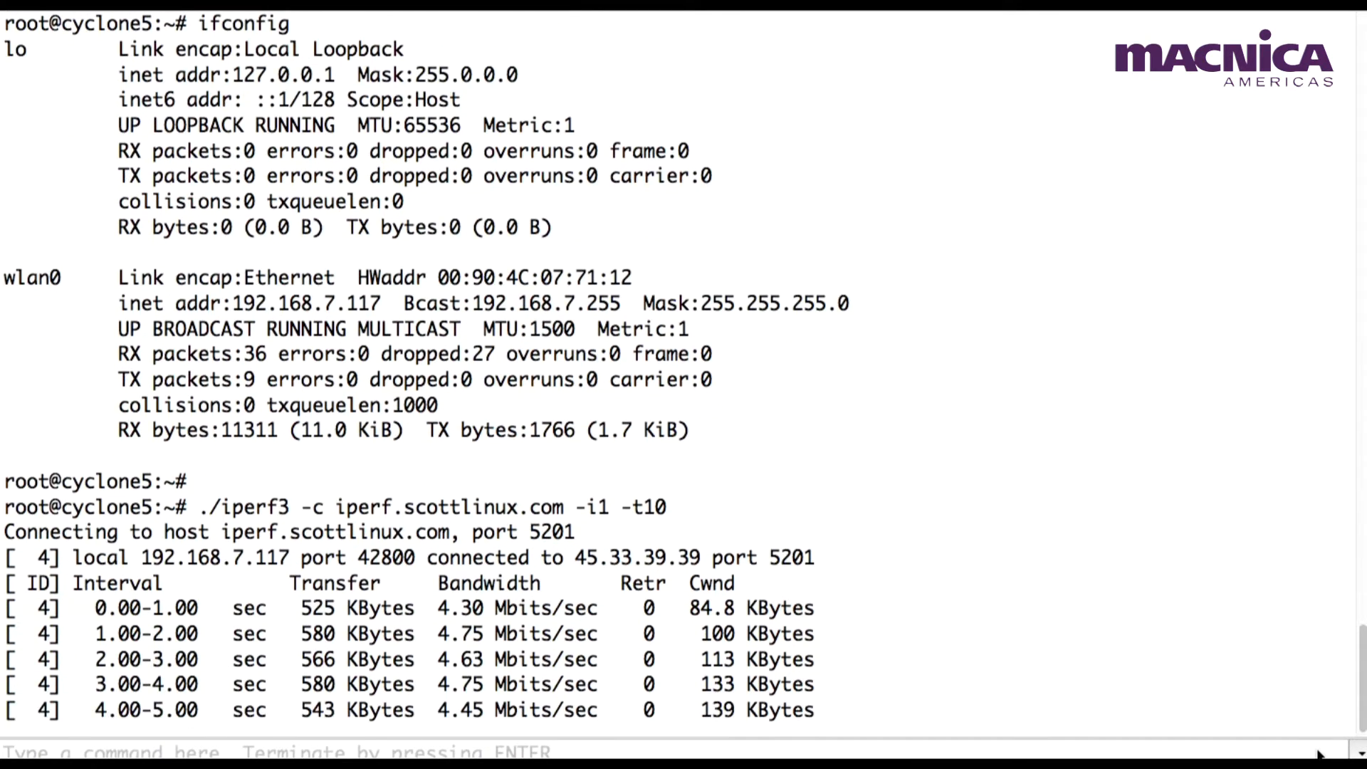
{"action": "scroll", "scroll_direction": "down", "scroll_amount": 3}
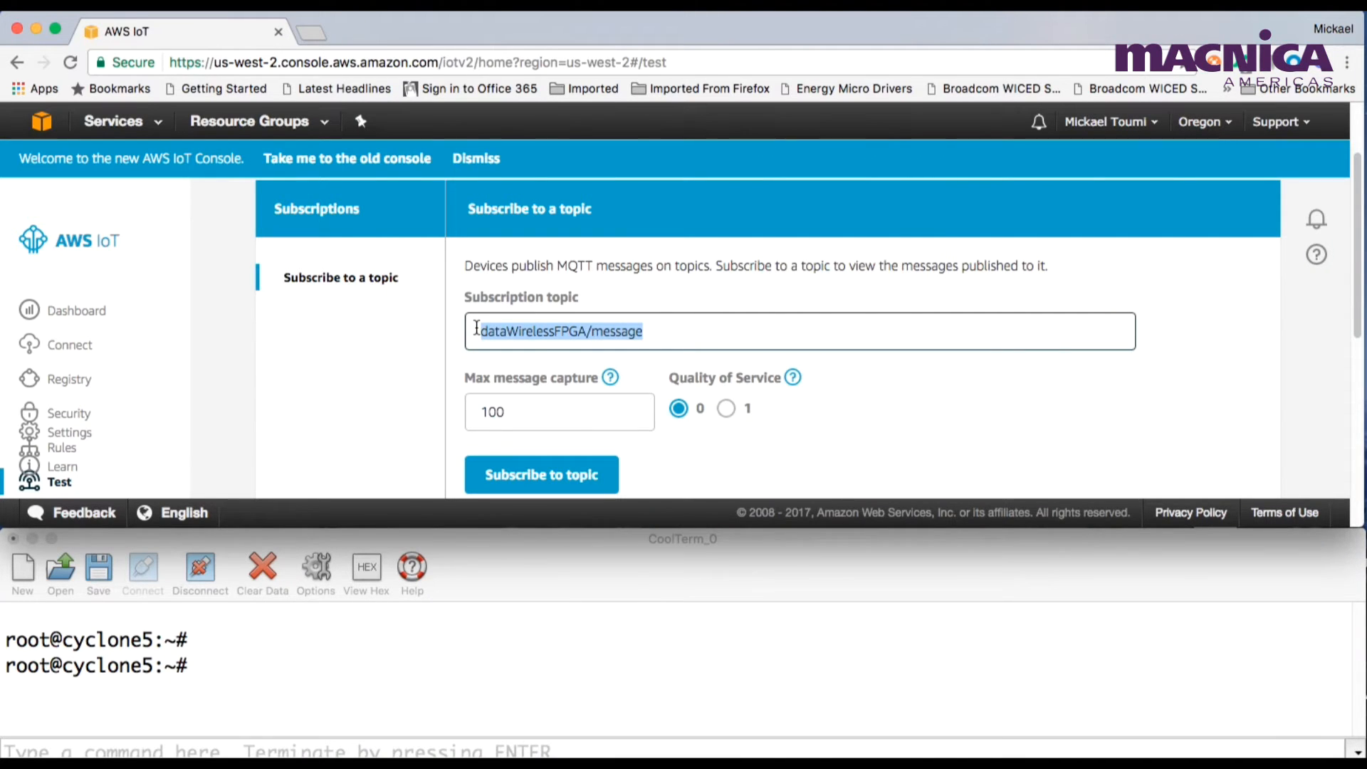
- Subscribe to dataWirelessFPGA/message in AWS IoT, then recall 'cd ./aws' in CoolTerm
{"action": "left_click", "coordinate": [541, 474]}
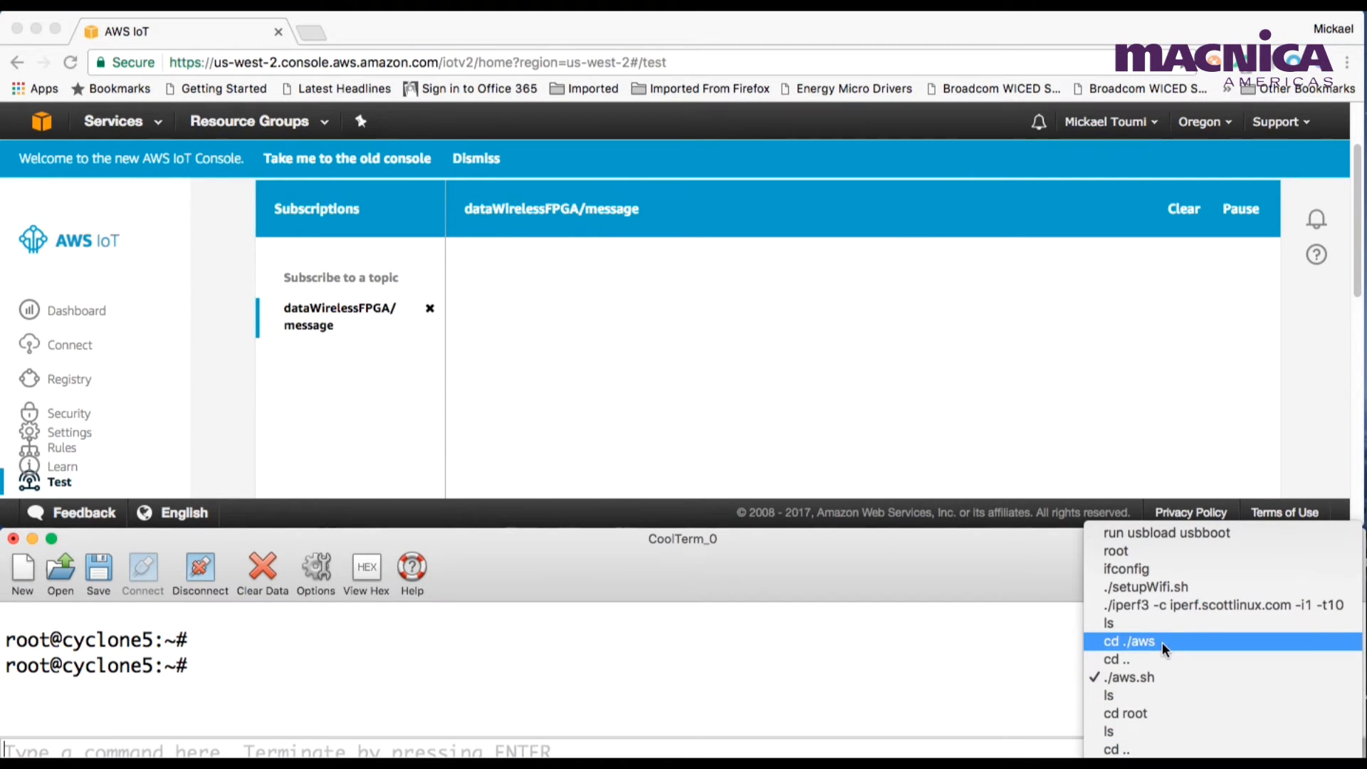
{"action": "left_click", "coordinate": [1129, 640]}
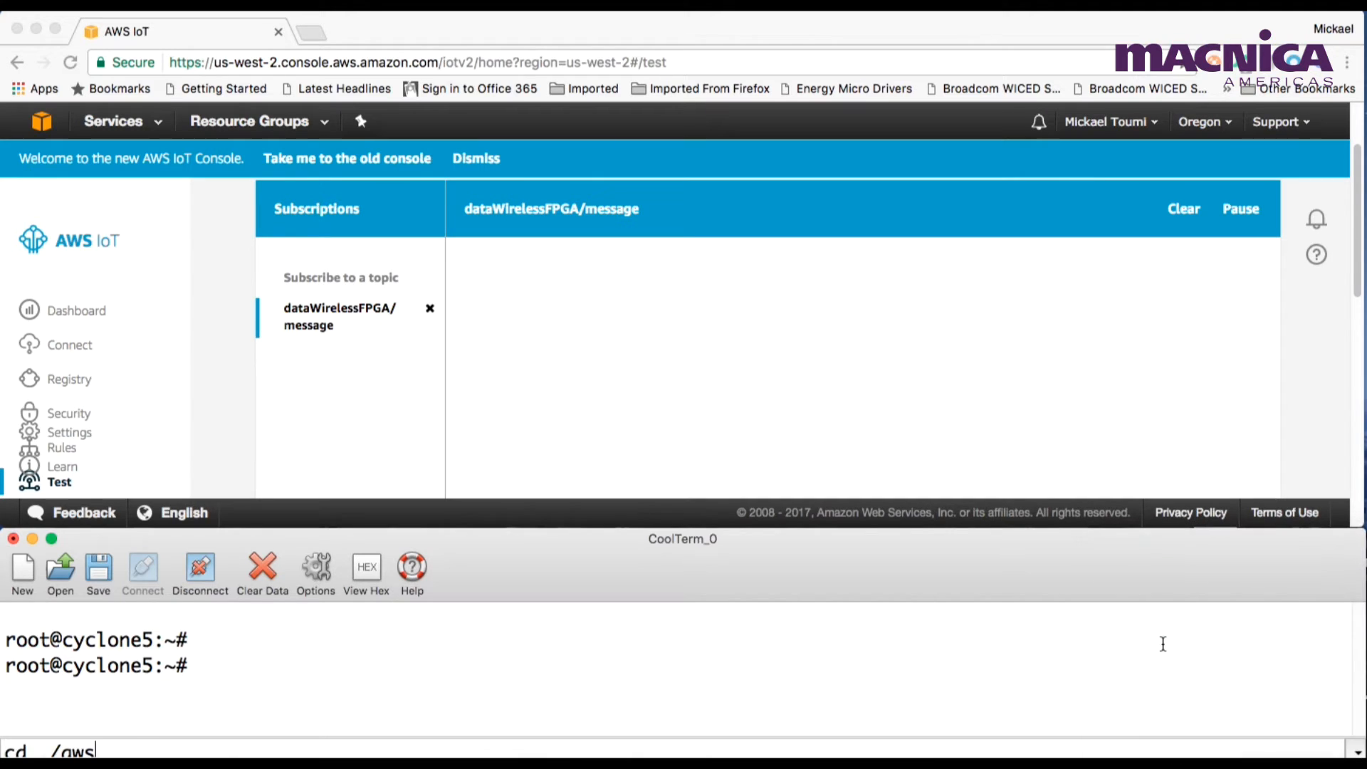